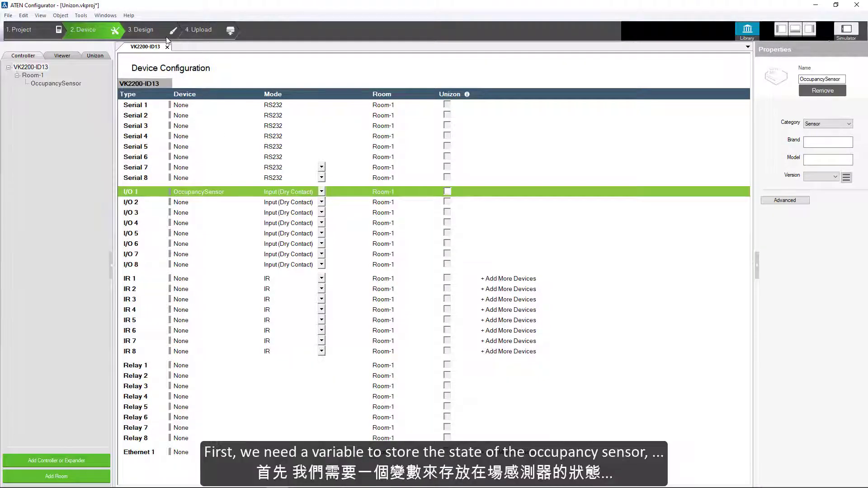
Open the Design stage to create the sensor variable (range 0–1, default 0)
{"action": "left_click", "coordinate": [141, 29]}
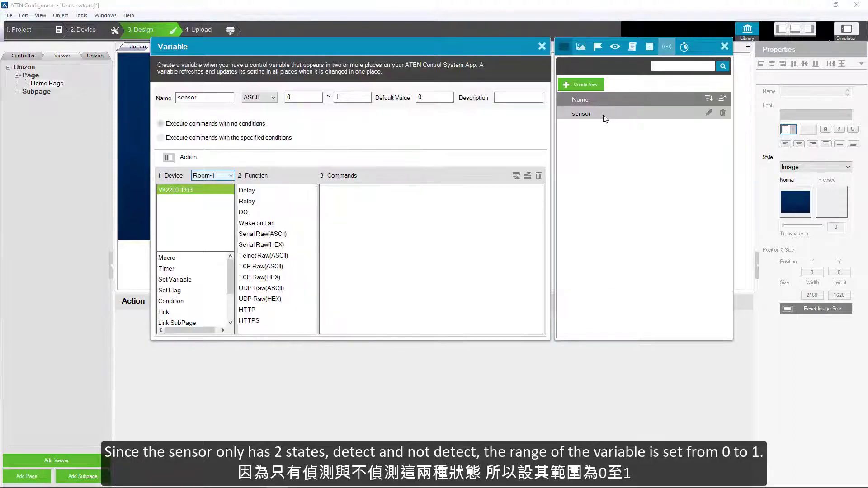
{"action": "mouse_move", "coordinate": [335, 119]}
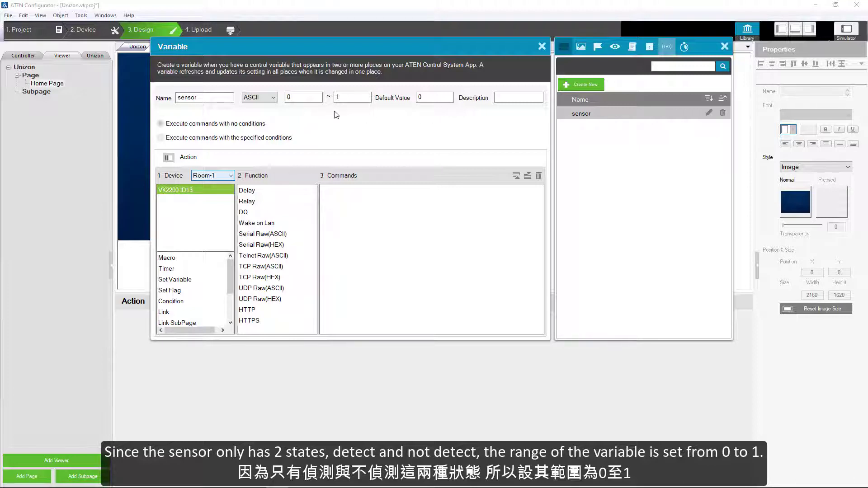
Edit monitor events: In using sets sensor to 1 on Close, Not in use sets 0 on Open
{"action": "left_click", "coordinate": [542, 46]}
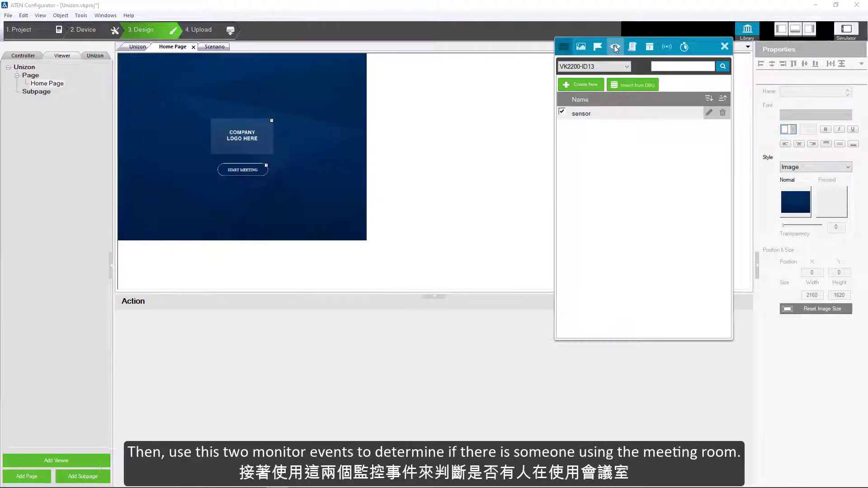
{"action": "double_click", "coordinate": [582, 114]}
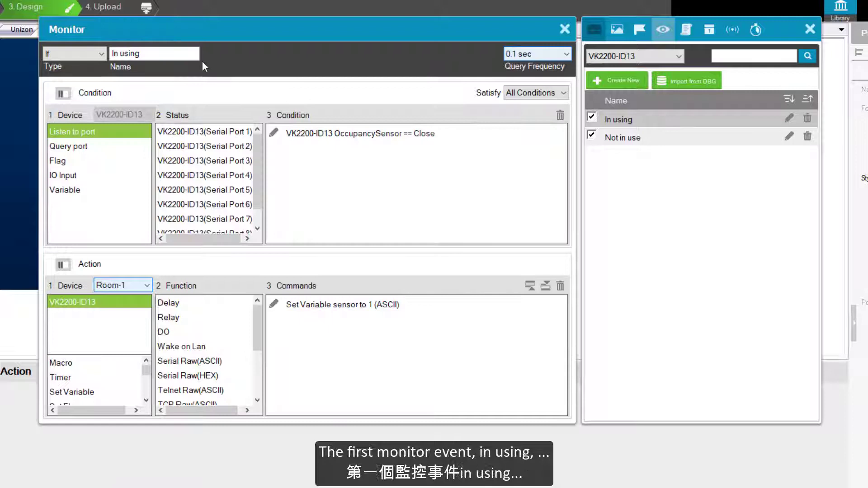
{"action": "left_click", "coordinate": [154, 53]}
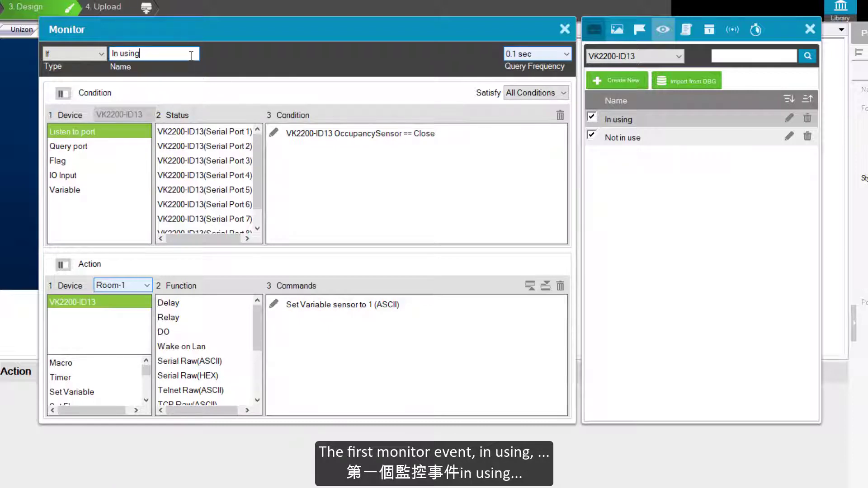
{"action": "mouse_move", "coordinate": [408, 140]}
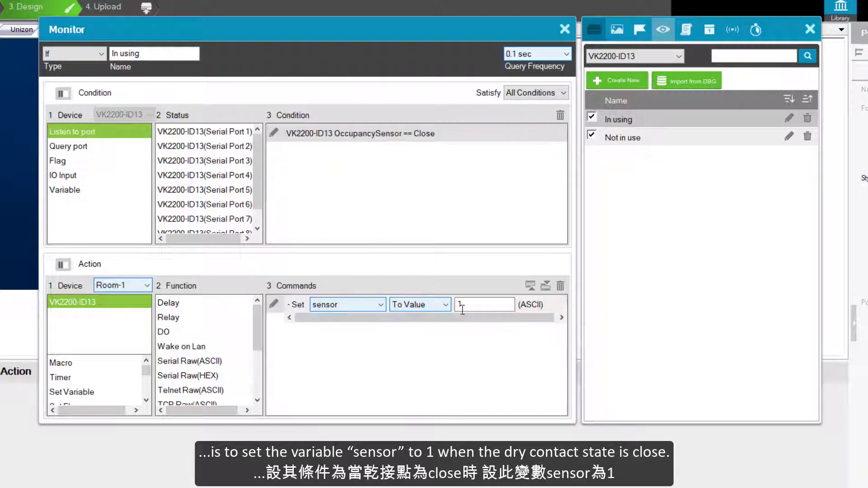
{"action": "mouse_move", "coordinate": [496, 334]}
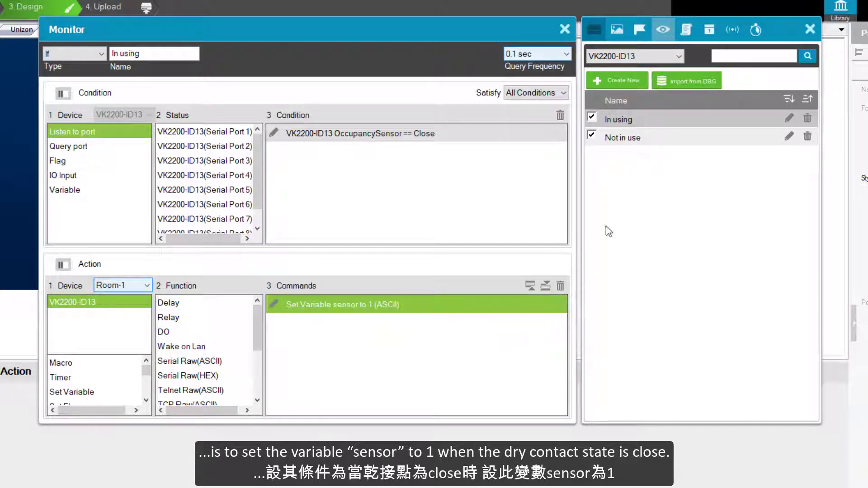
{"action": "left_click", "coordinate": [622, 138]}
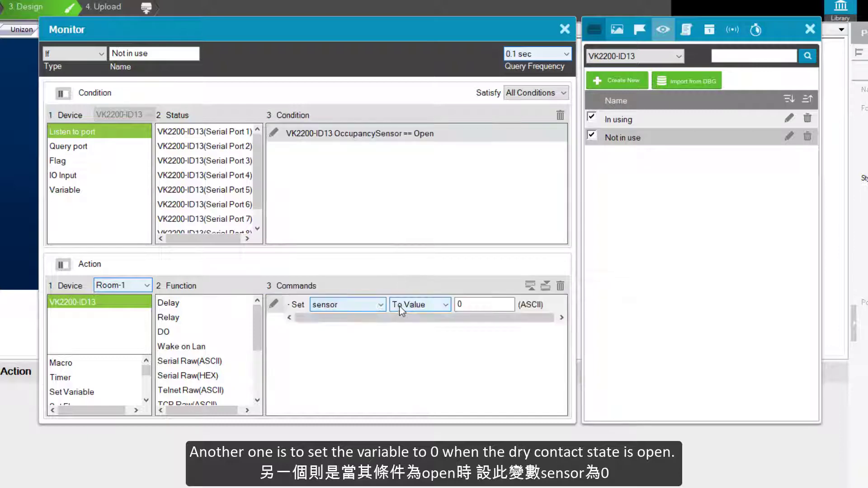
{"action": "mouse_move", "coordinate": [518, 336]}
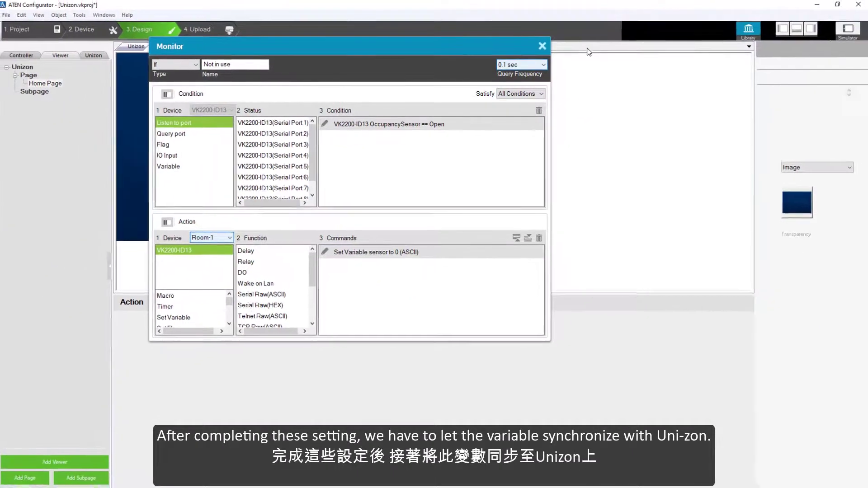
Add a monitor item to the Unizon Scenario page
{"action": "left_click", "coordinate": [541, 46]}
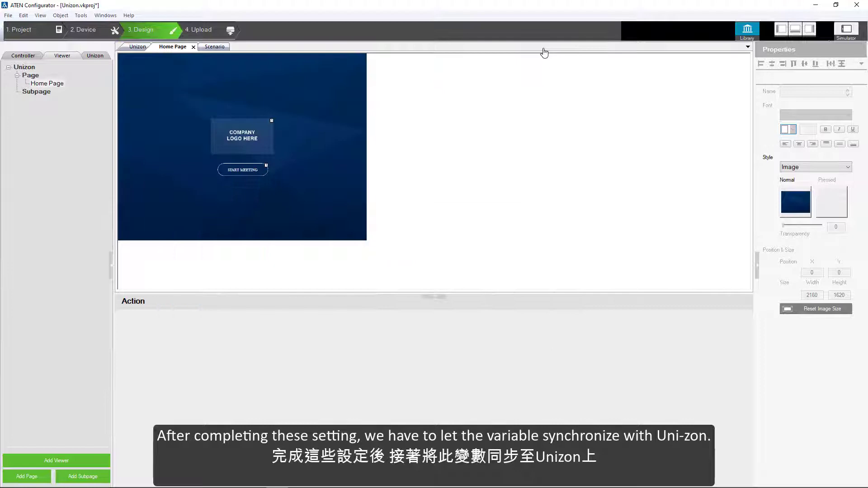
{"action": "left_click", "coordinate": [94, 55]}
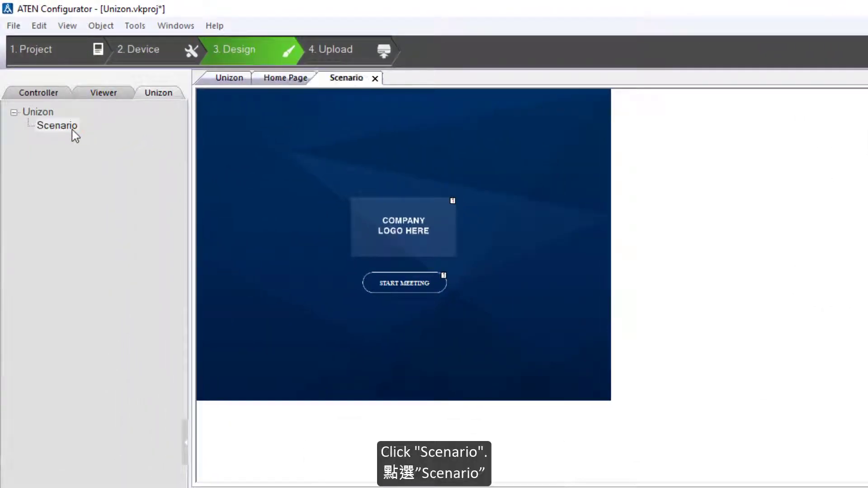
{"action": "left_click", "coordinate": [56, 125]}
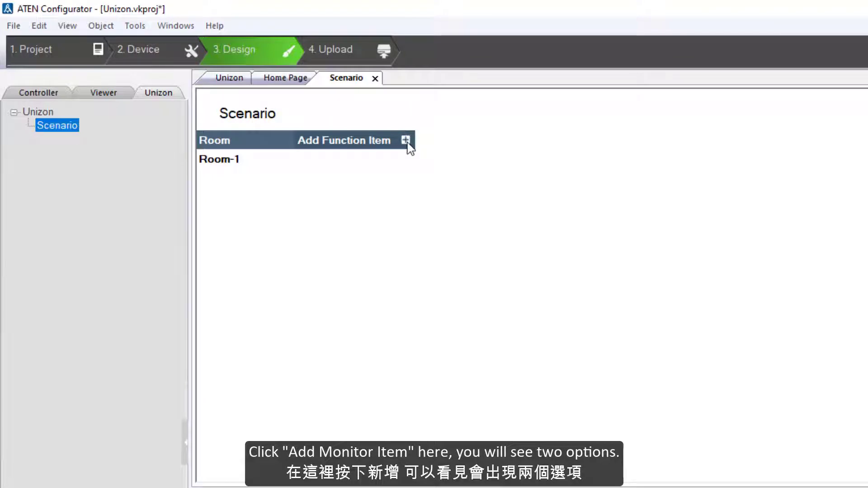
{"action": "left_click", "coordinate": [404, 139]}
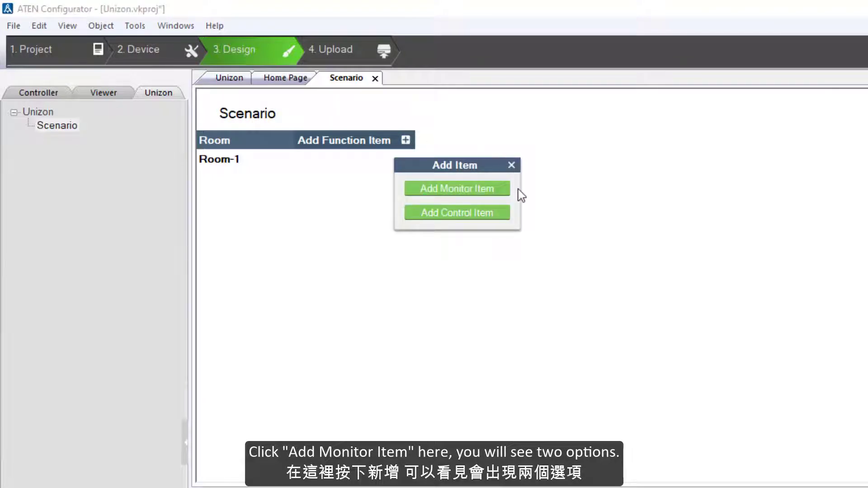
{"action": "left_click", "coordinate": [456, 188]}
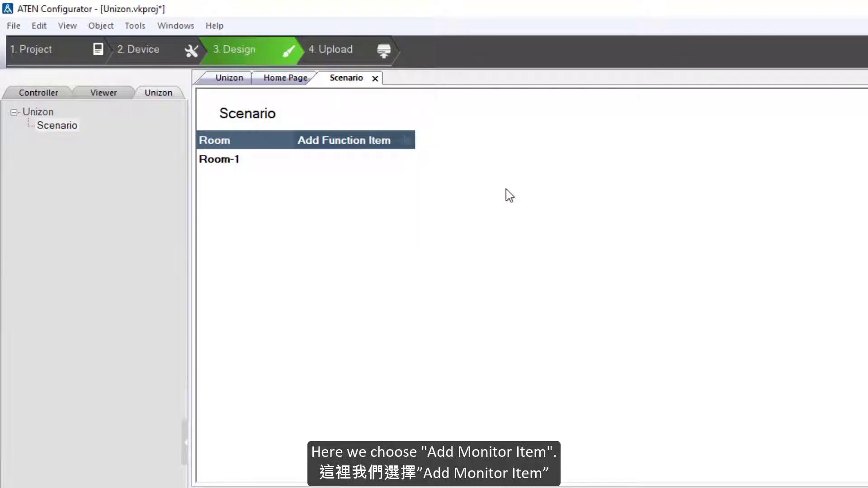
Name the monitor column Sensor and pick the Room-1 Sensor sync variable
{"action": "left_click", "coordinate": [343, 140]}
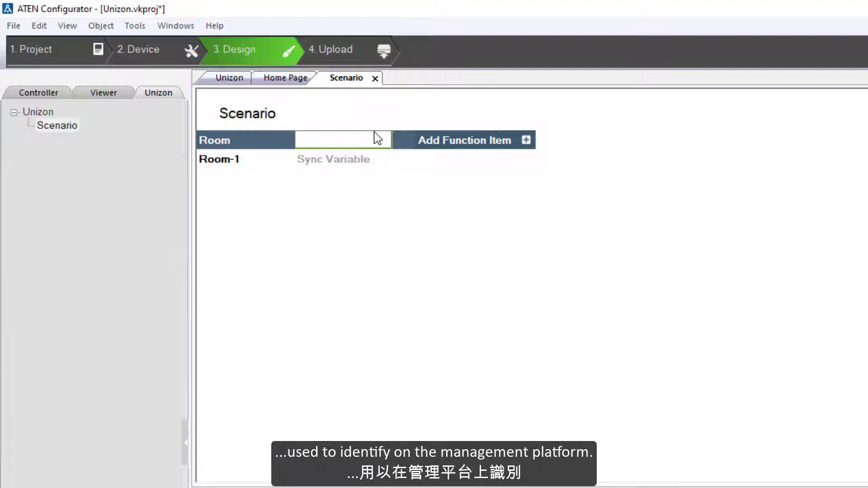
{"action": "type", "text": "Sensor"}
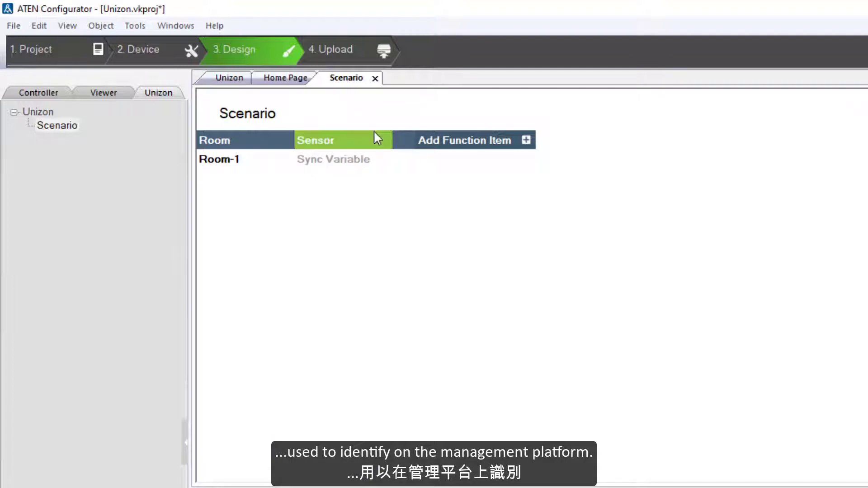
{"action": "left_click", "coordinate": [333, 159]}
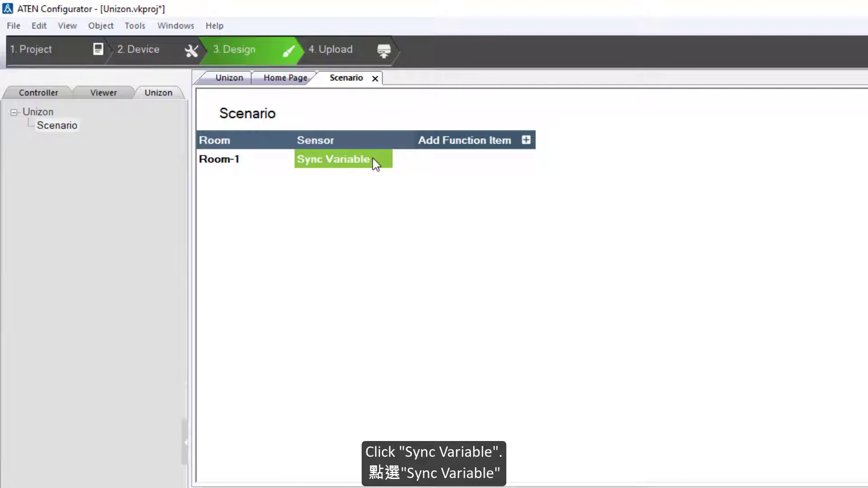
{"action": "mouse_move", "coordinate": [387, 163]}
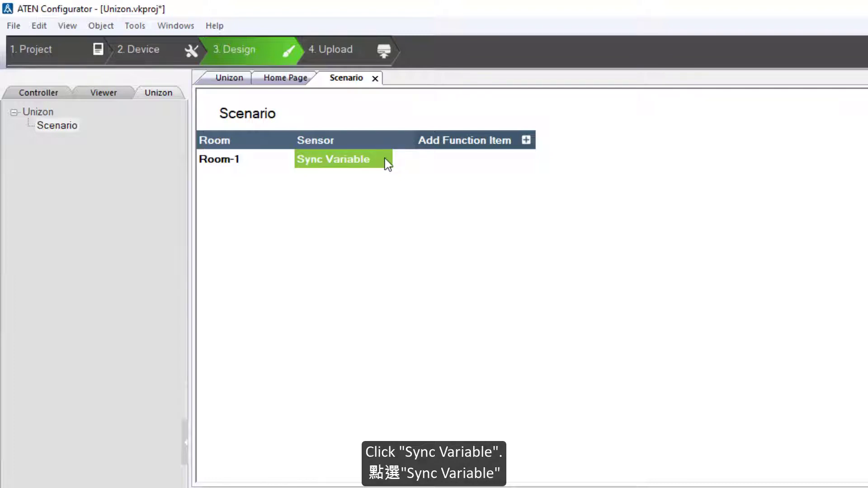
Show sensor as a String: In using for 1, Not in use for 0, and save
{"action": "left_click", "coordinate": [333, 159]}
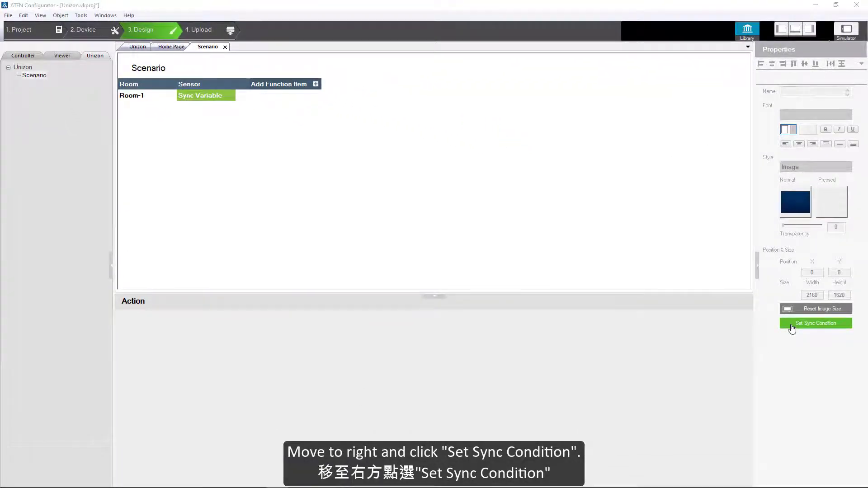
{"action": "left_click", "coordinate": [815, 323]}
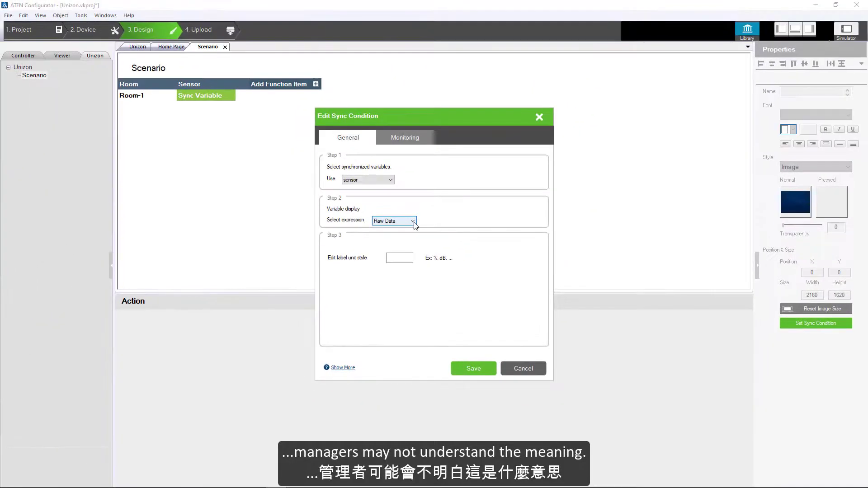
{"action": "left_click", "coordinate": [413, 221]}
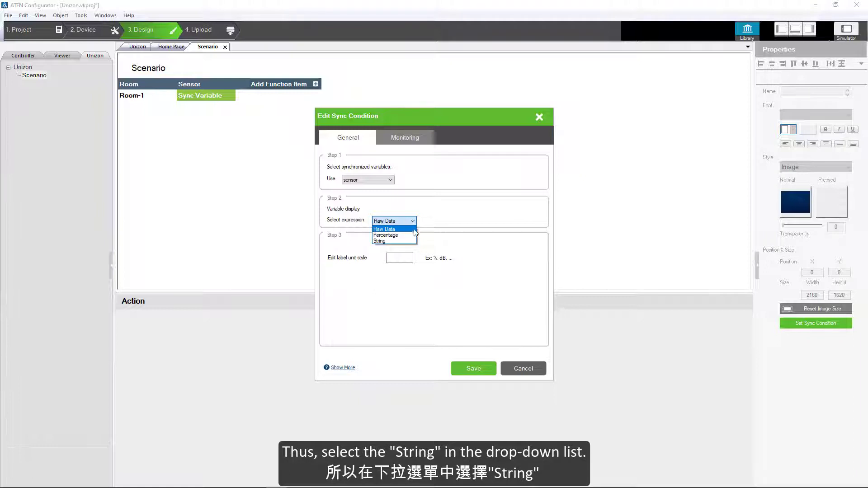
{"action": "left_click", "coordinate": [379, 241]}
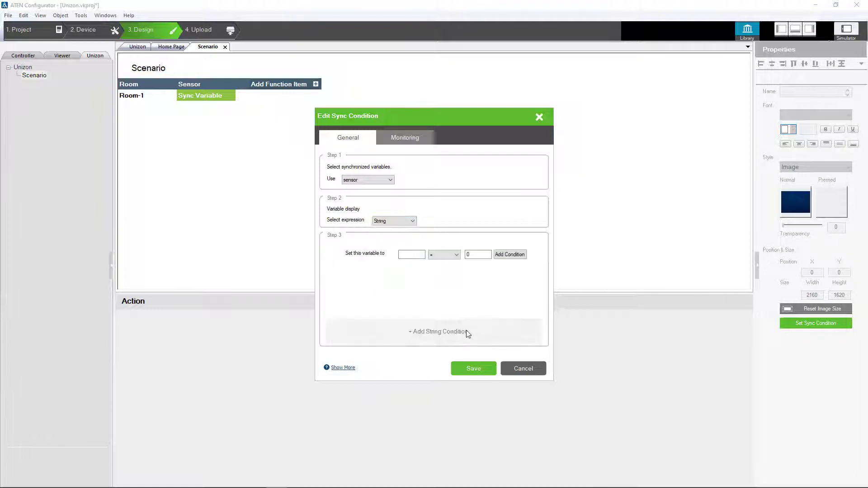
{"action": "left_click", "coordinate": [439, 331]}
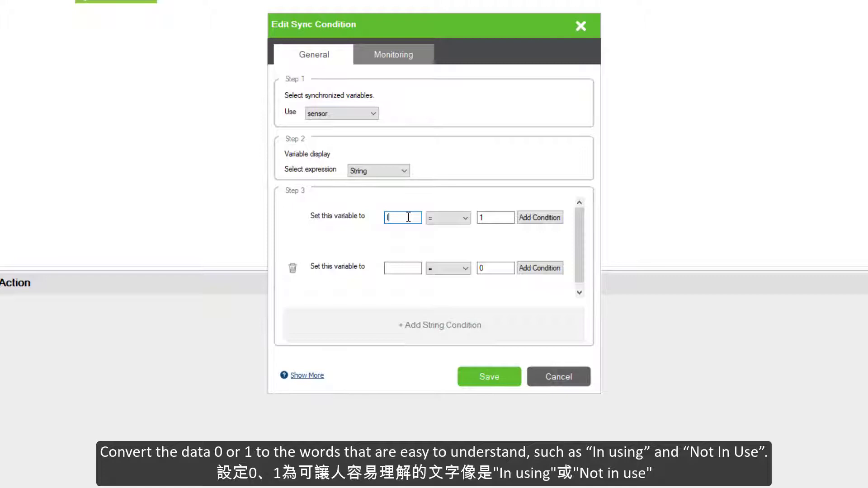
{"action": "type", "text": "In using"}
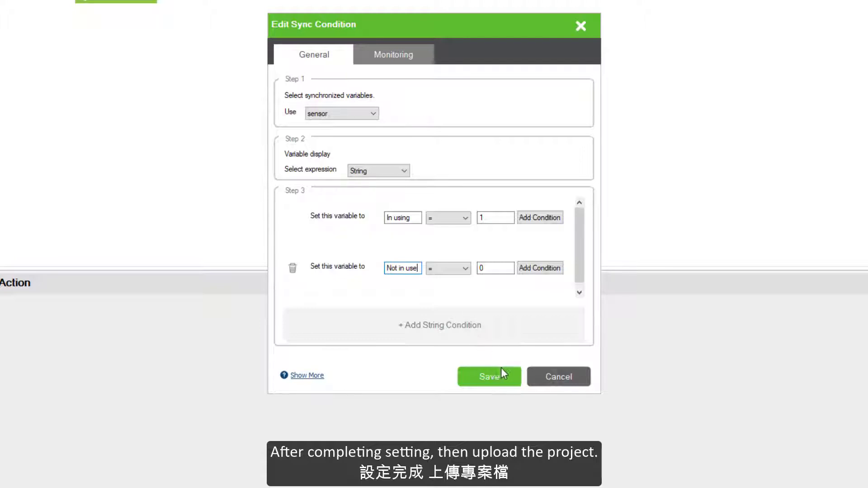
{"action": "left_click", "coordinate": [488, 377]}
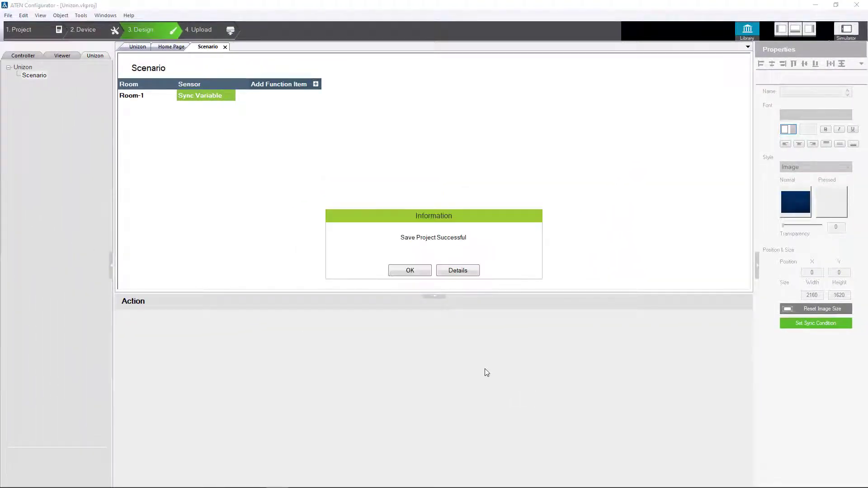
{"action": "left_click", "coordinate": [410, 271]}
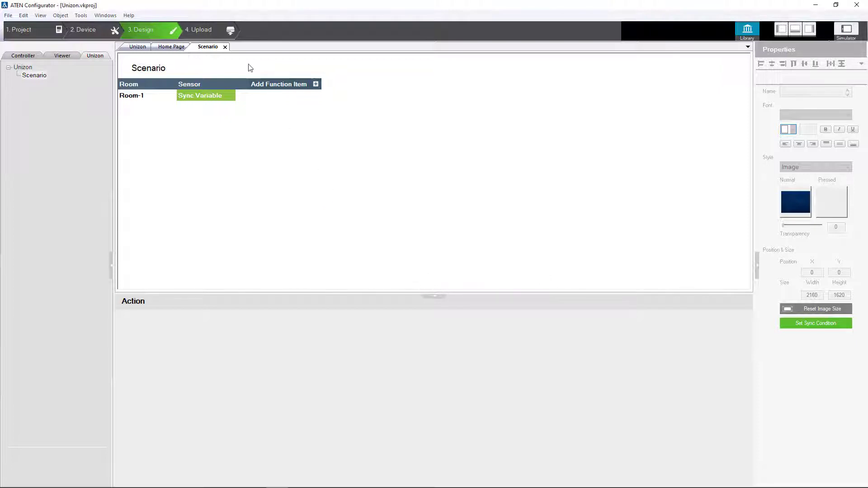
Upload the project to VK2200-ID13 at 172.17.18.10, then sign in as administrator
{"action": "left_click", "coordinate": [198, 30]}
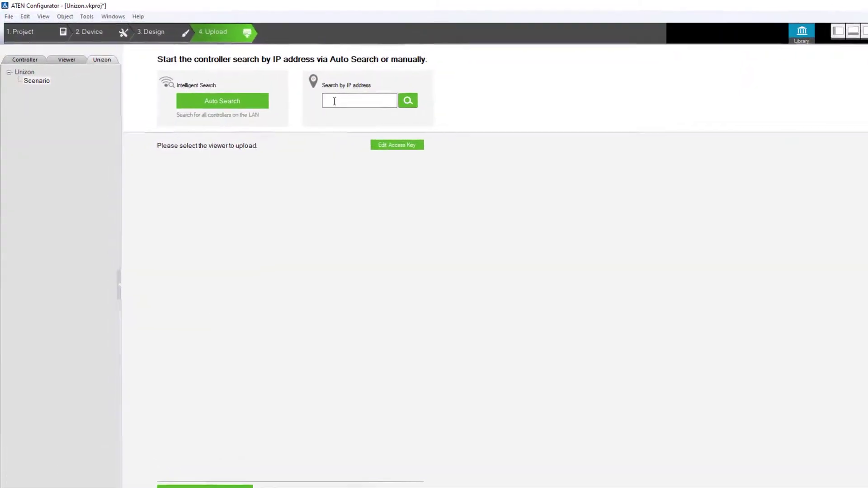
{"action": "type", "text": "172.17.18.102"}
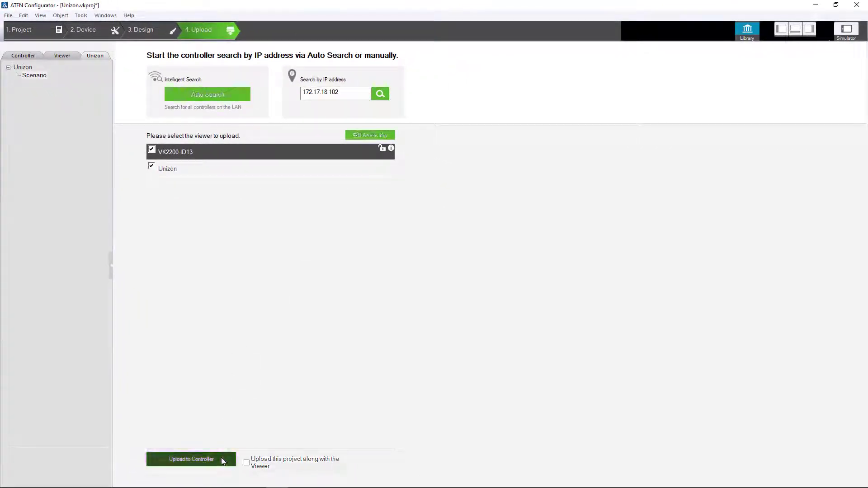
{"action": "left_click", "coordinate": [191, 459]}
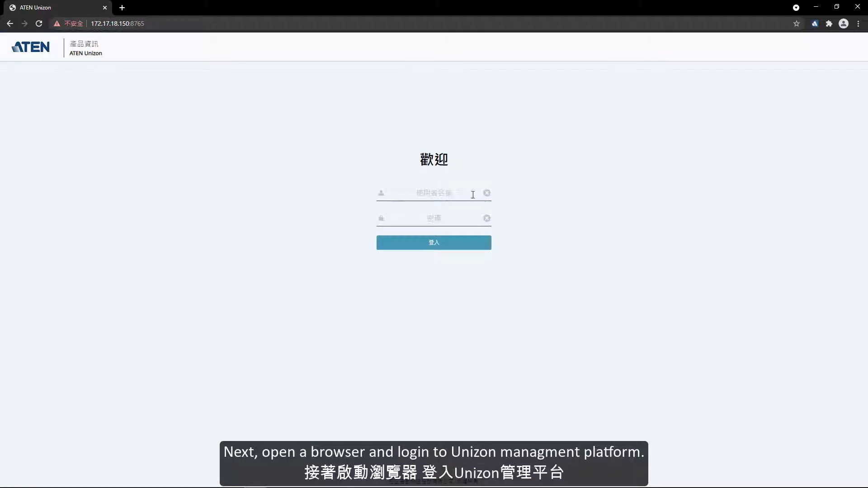
{"action": "type", "text": "administrator"}
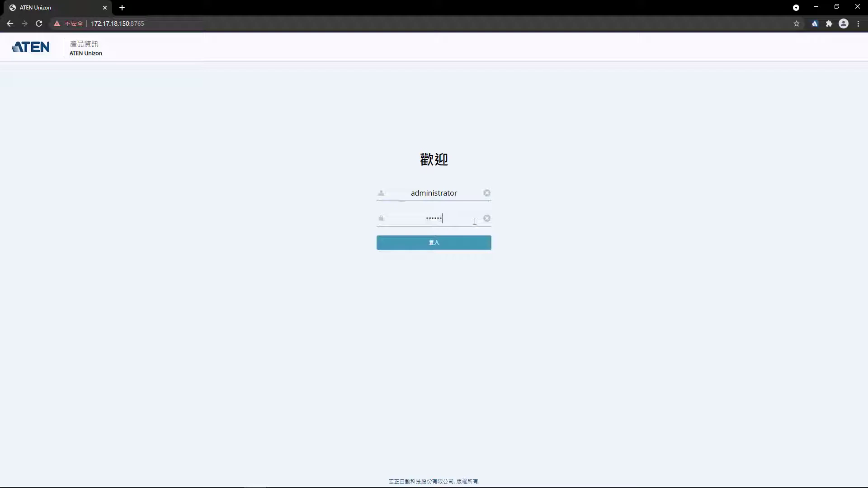
{"action": "left_click", "coordinate": [434, 243]}
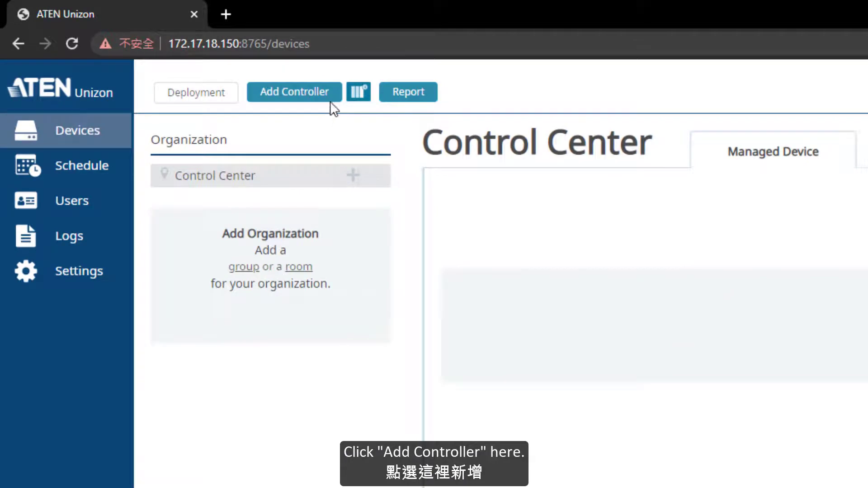
Scan the network, select VK2200, enter its password, and add it as a controller
{"action": "left_click", "coordinate": [294, 92]}
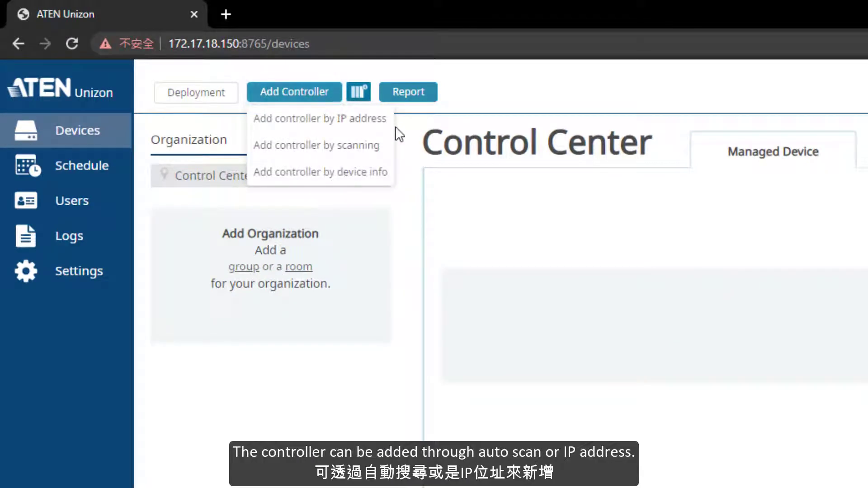
{"action": "mouse_move", "coordinate": [392, 156]}
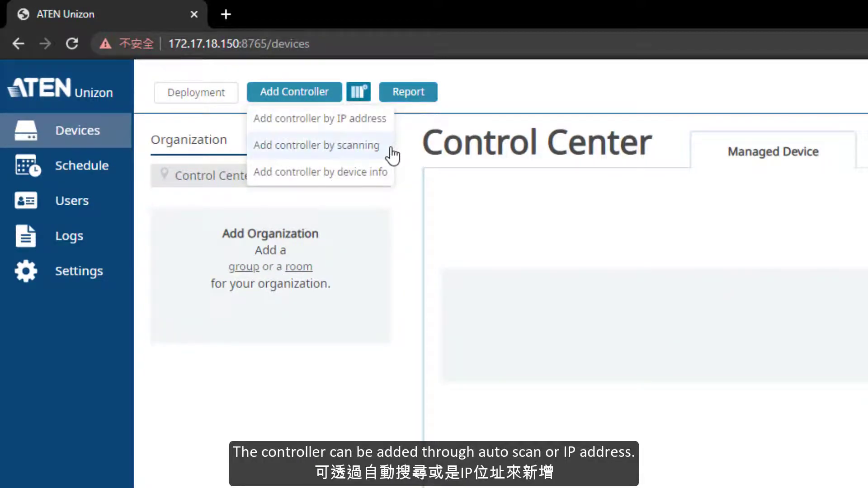
{"action": "left_click", "coordinate": [315, 145]}
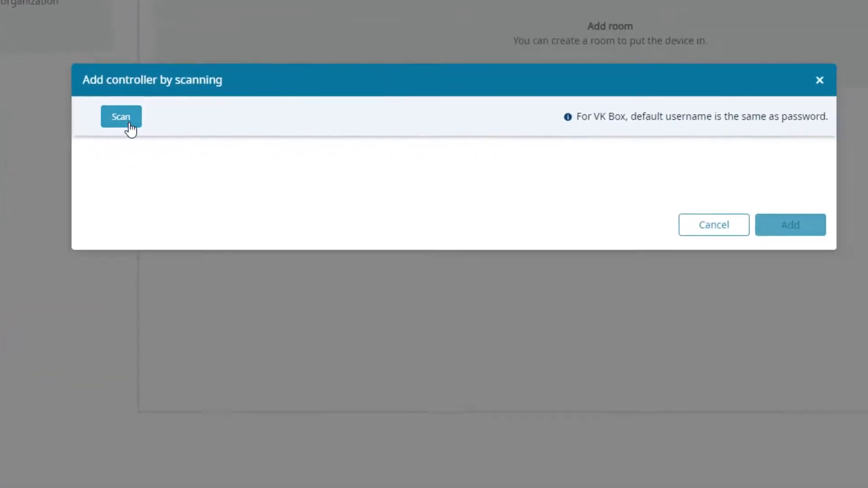
{"action": "left_click", "coordinate": [121, 116]}
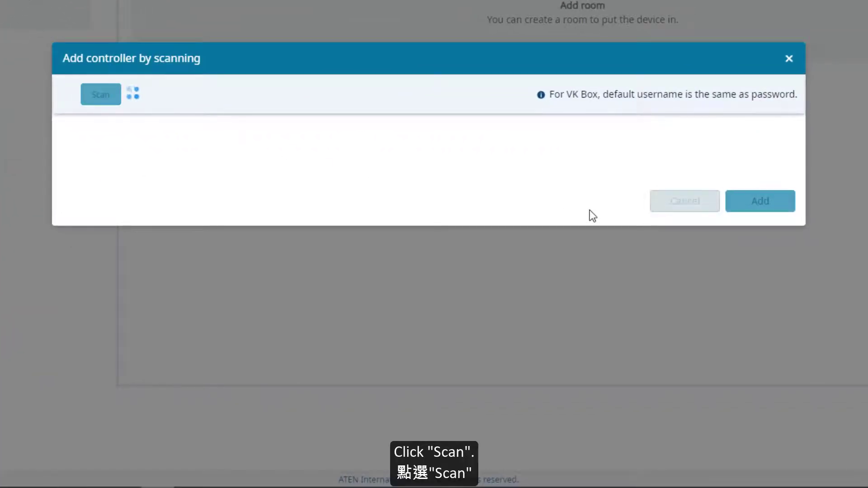
{"action": "left_click", "coordinate": [100, 94]}
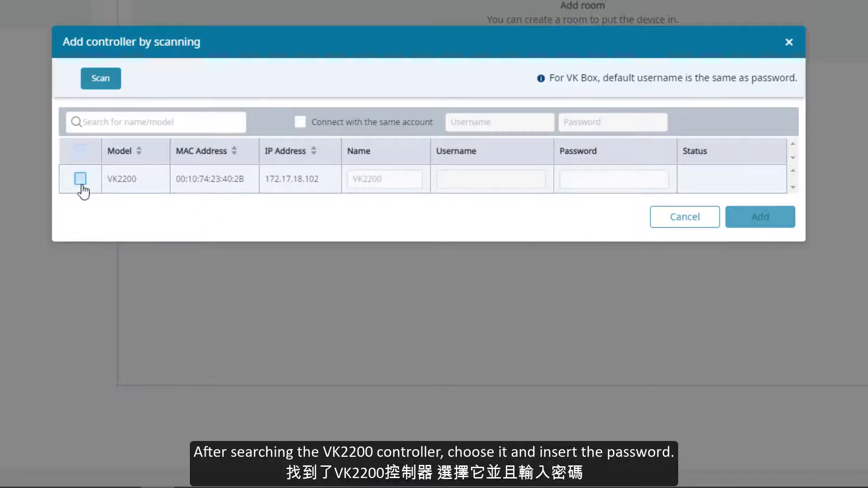
{"action": "left_click", "coordinate": [80, 179]}
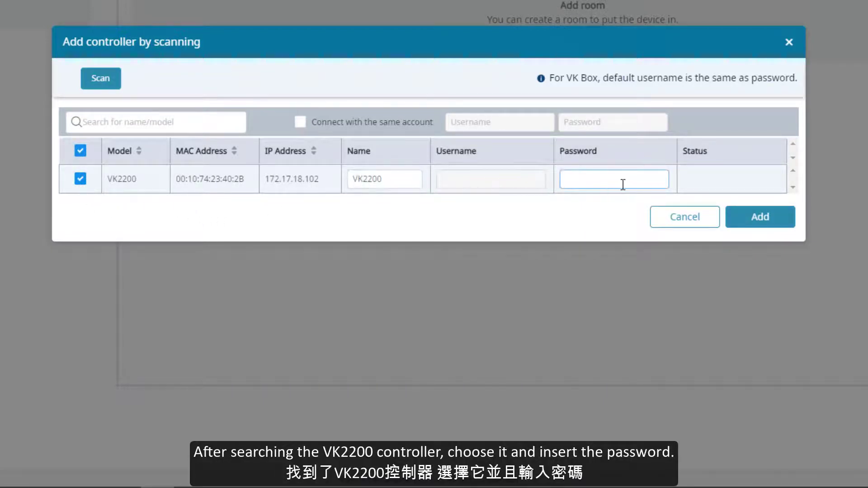
{"action": "mouse_move", "coordinate": [568, 167]}
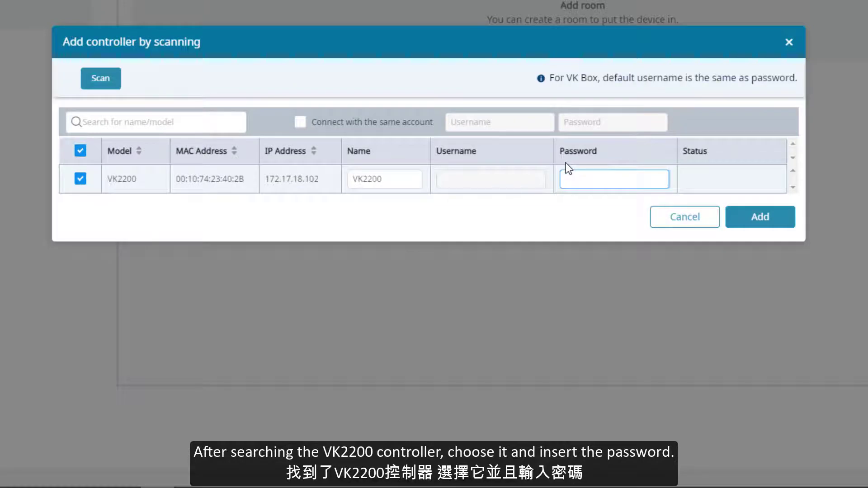
{"action": "type", "text": "password"}
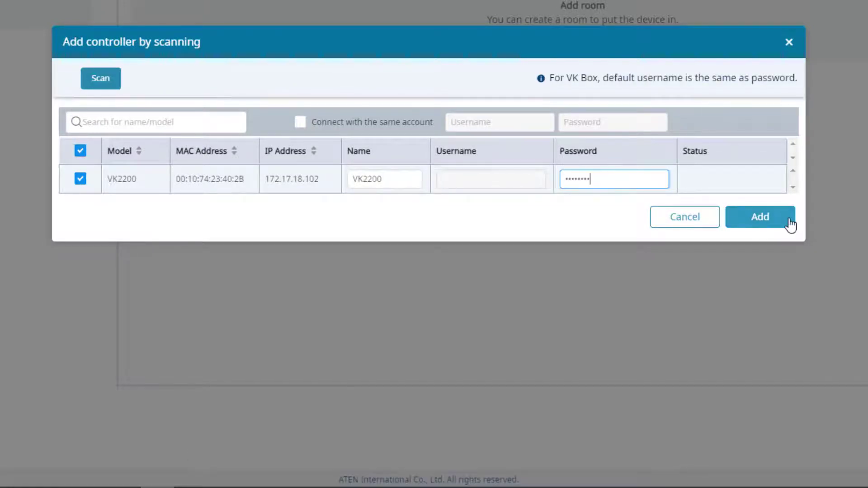
{"action": "left_click", "coordinate": [760, 217]}
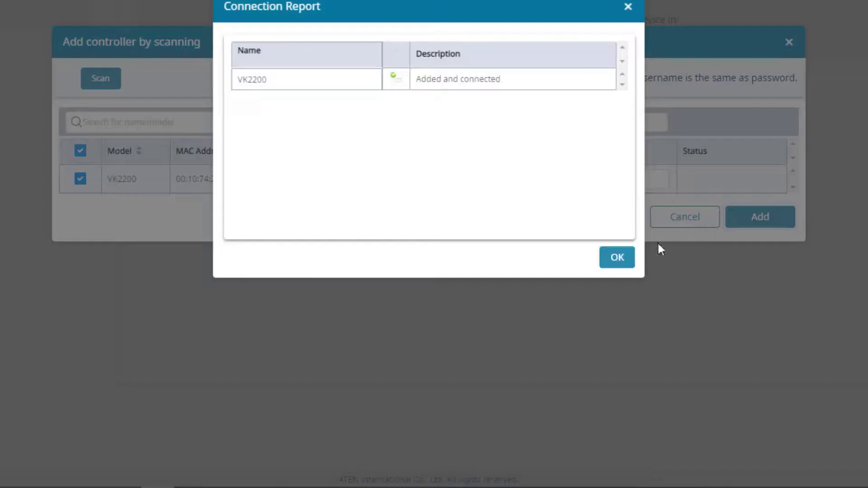
{"action": "left_click", "coordinate": [617, 258]}
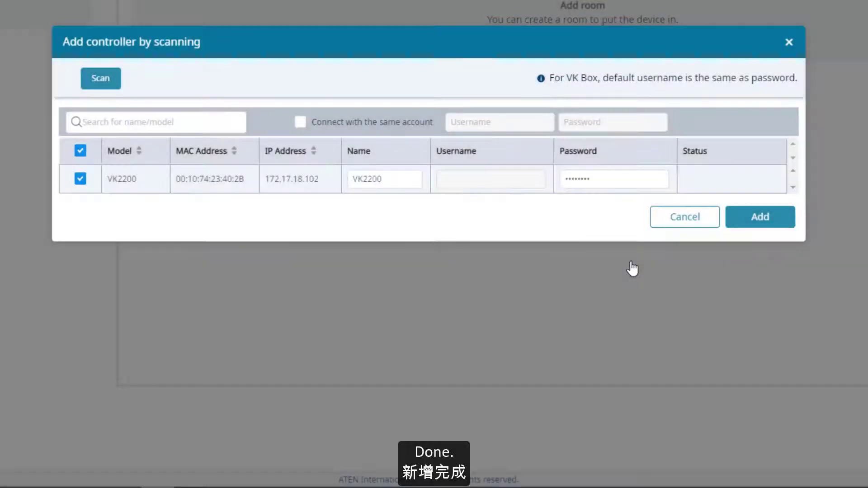
{"action": "left_click", "coordinate": [760, 216]}
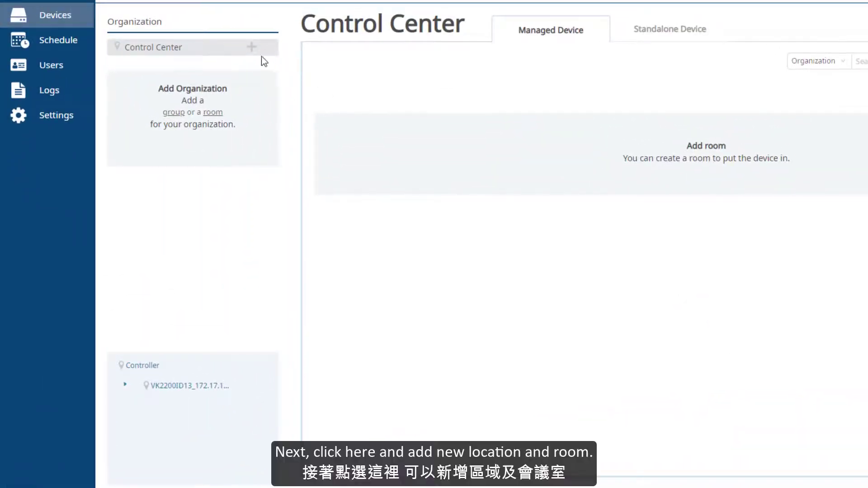
Add location Taipei under Control Center and a room Room1 inside it
{"action": "left_click", "coordinate": [252, 47]}
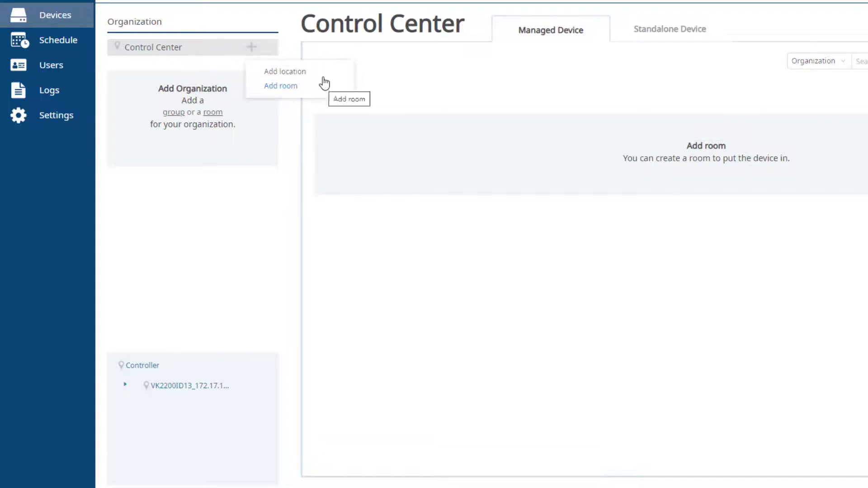
{"action": "left_click", "coordinate": [285, 71]}
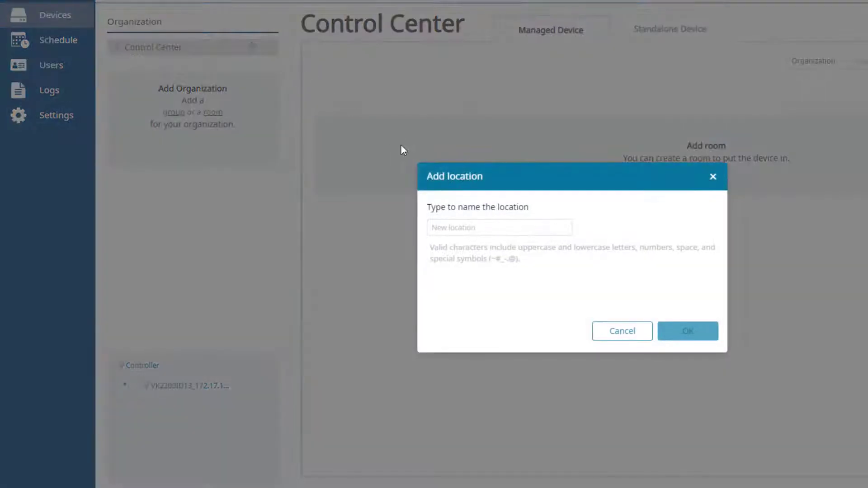
{"action": "type", "text": "Tai"}
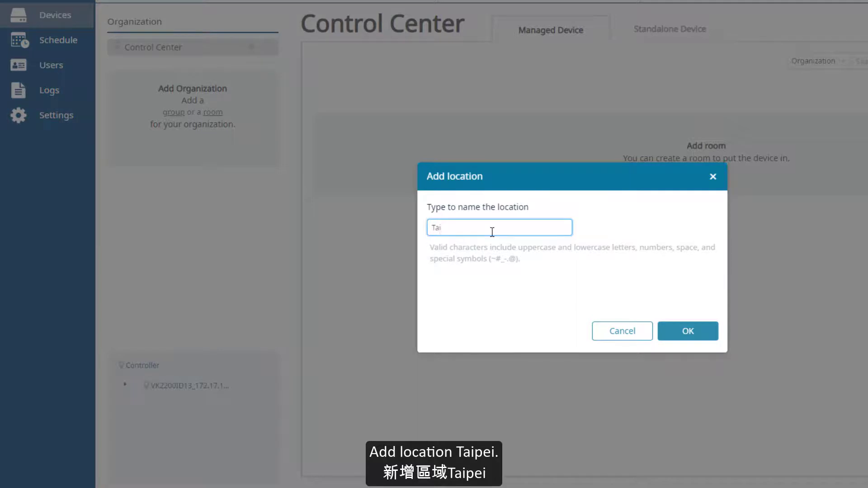
{"action": "type", "text": "pei"}
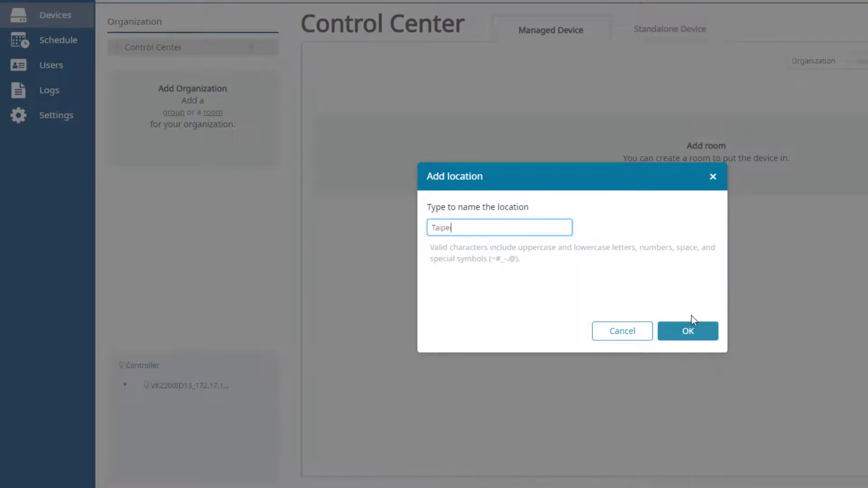
{"action": "left_click", "coordinate": [688, 330]}
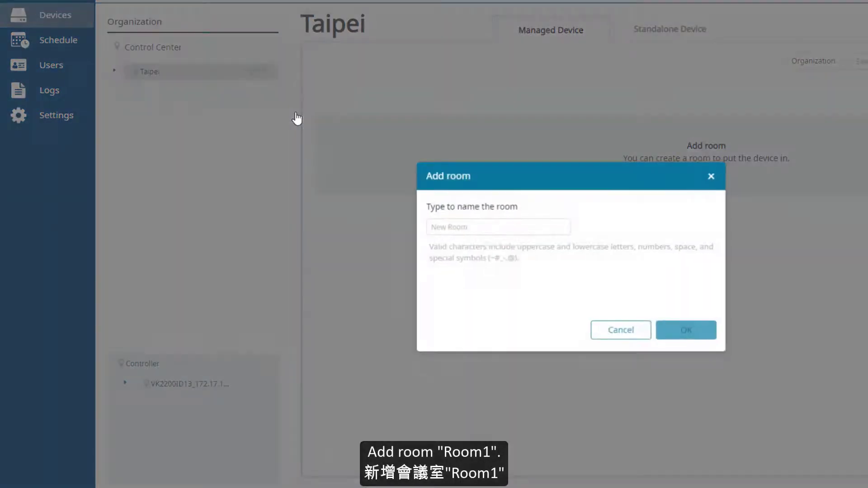
{"action": "type", "text": "Room1"}
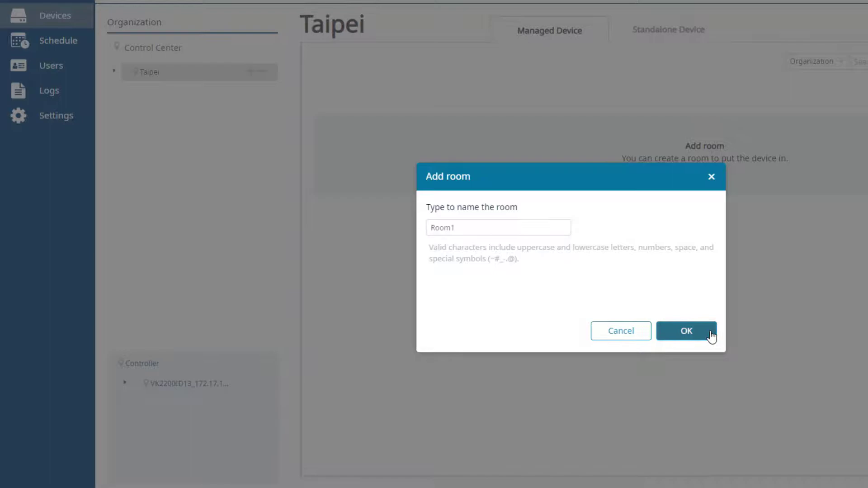
{"action": "left_click", "coordinate": [686, 330]}
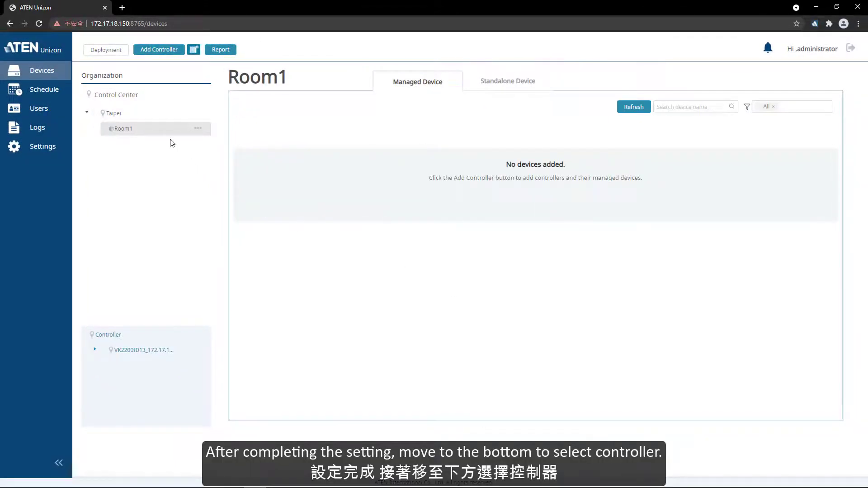
{"action": "mouse_move", "coordinate": [151, 352]}
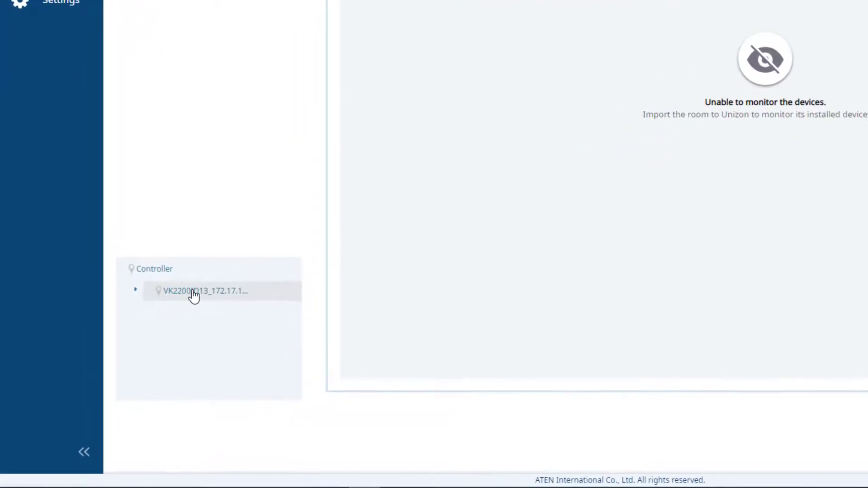
Move the VK2200 controller's Room-1 into Taipei > Room1
{"action": "left_click", "coordinate": [135, 291]}
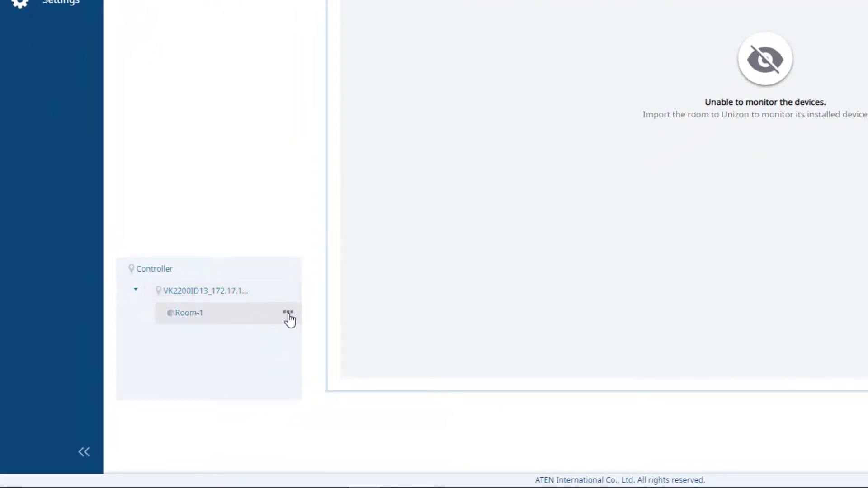
{"action": "left_click", "coordinate": [287, 313]}
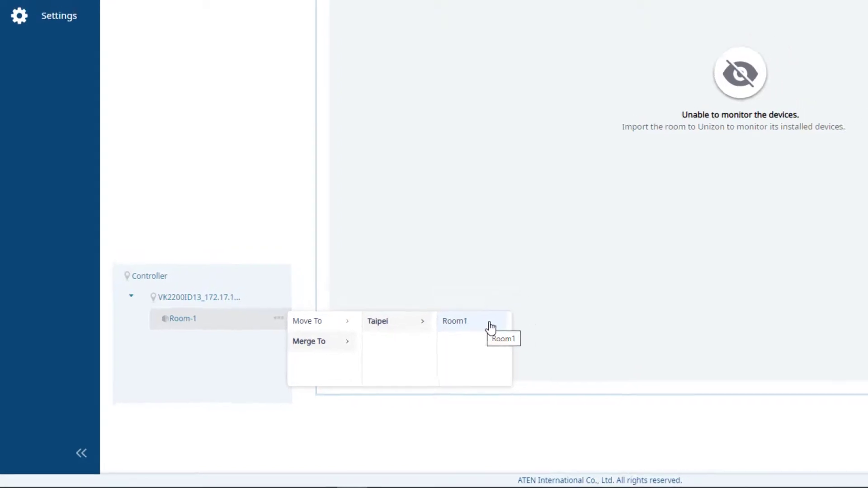
{"action": "left_click", "coordinate": [454, 321]}
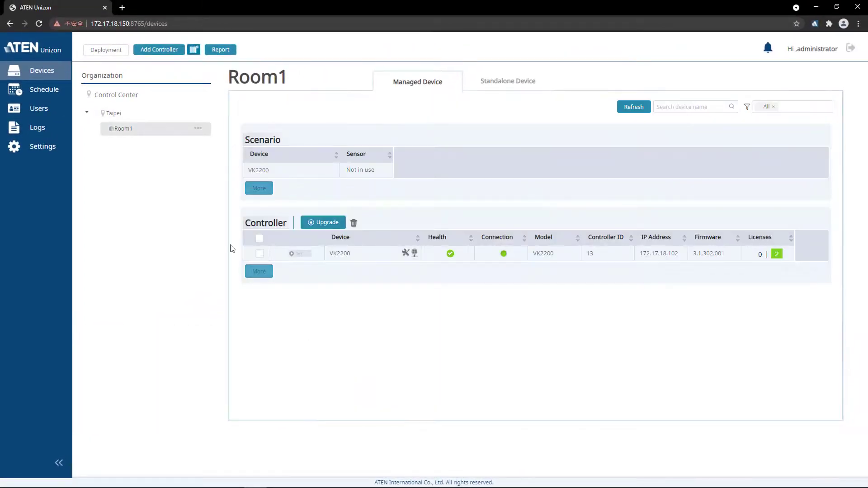
{"action": "mouse_move", "coordinate": [382, 157]}
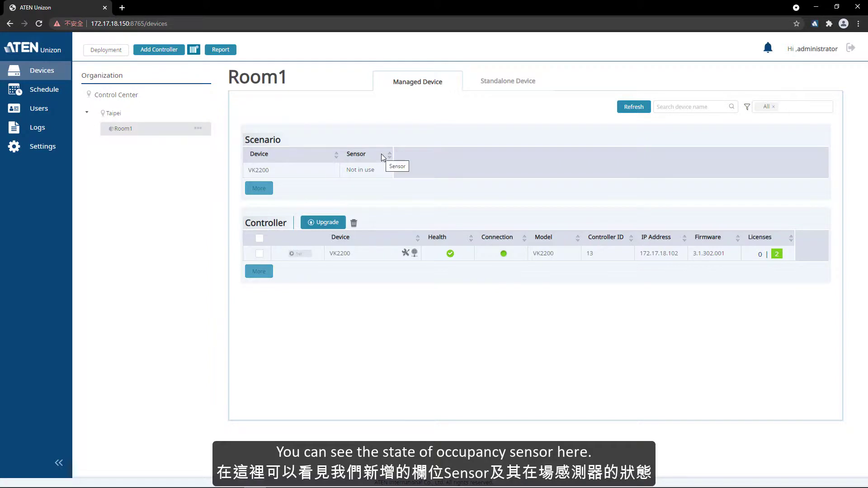
{"action": "mouse_move", "coordinate": [383, 179]}
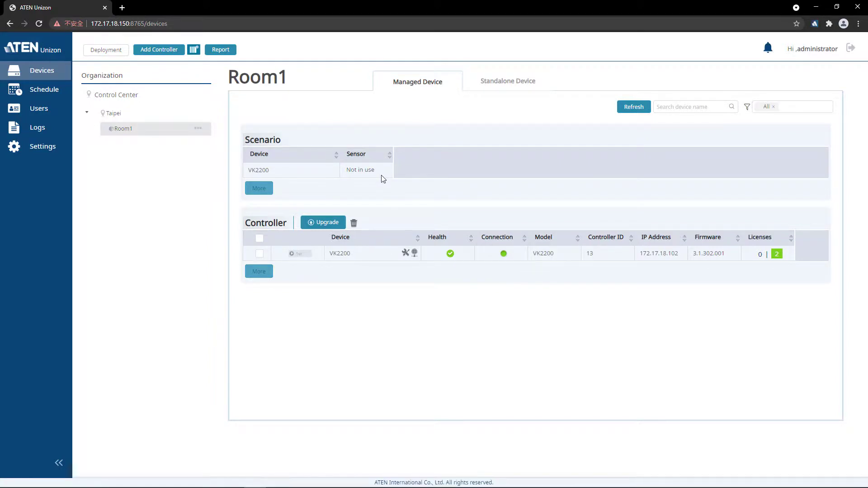
{"action": "mouse_move", "coordinate": [389, 273]}
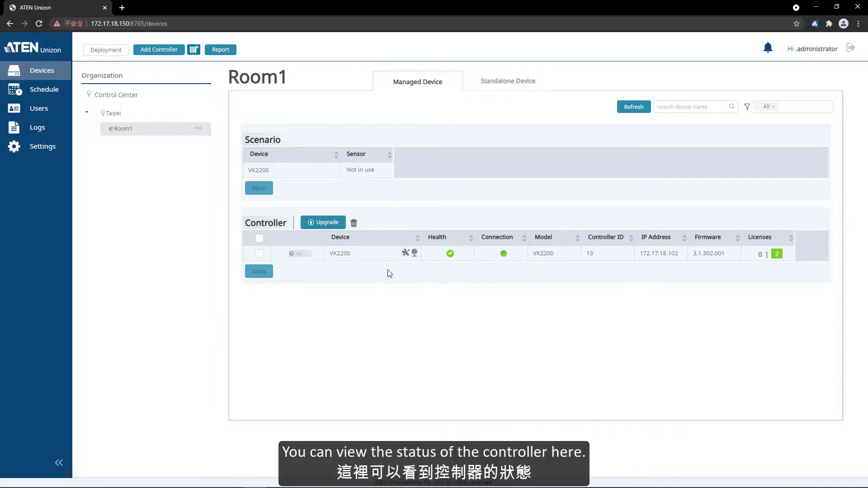
{"action": "mouse_move", "coordinate": [779, 273]}
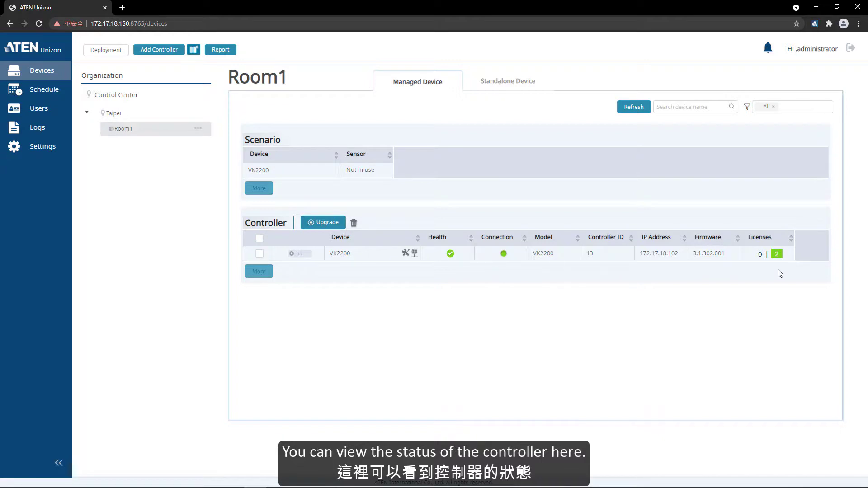
{"action": "mouse_move", "coordinate": [410, 274]}
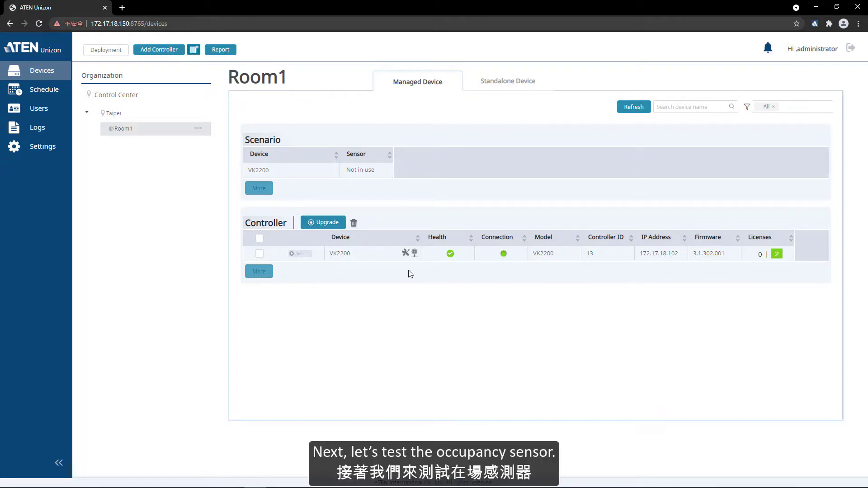
{"action": "mouse_move", "coordinate": [392, 191]}
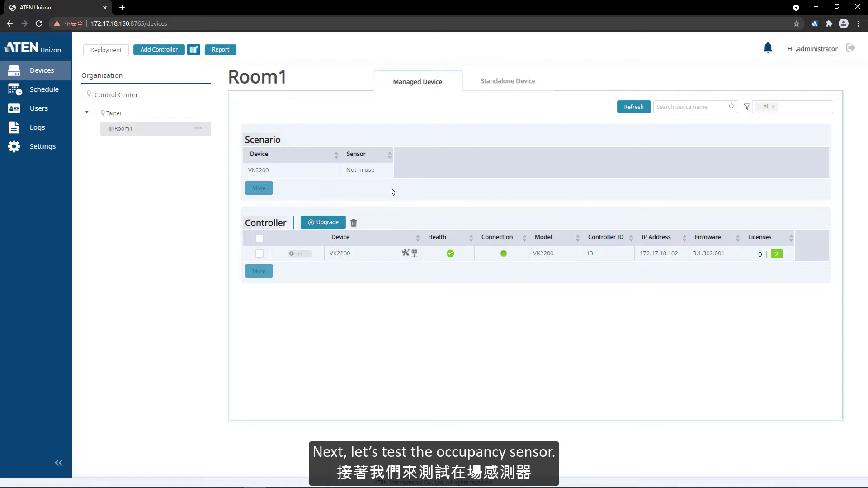